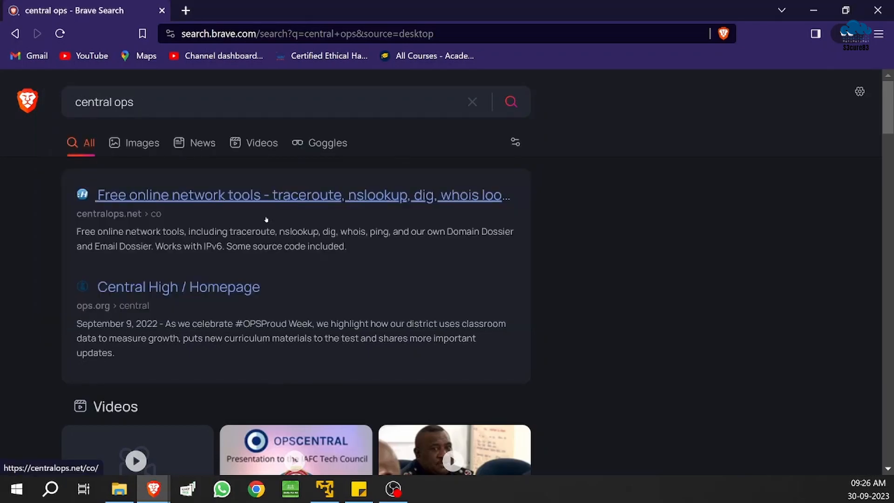
Open the CentralOps.net free online network tools site from the 'central ops' search results
left_click(287, 195)
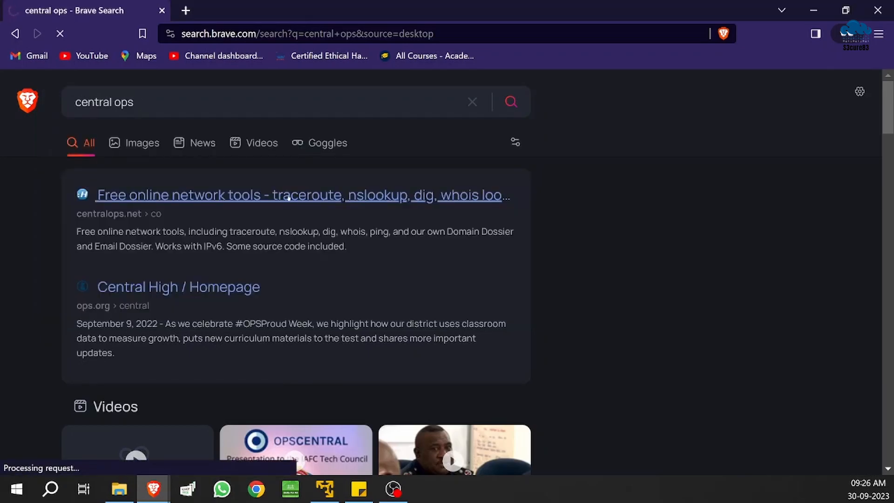
left_click(289, 196)
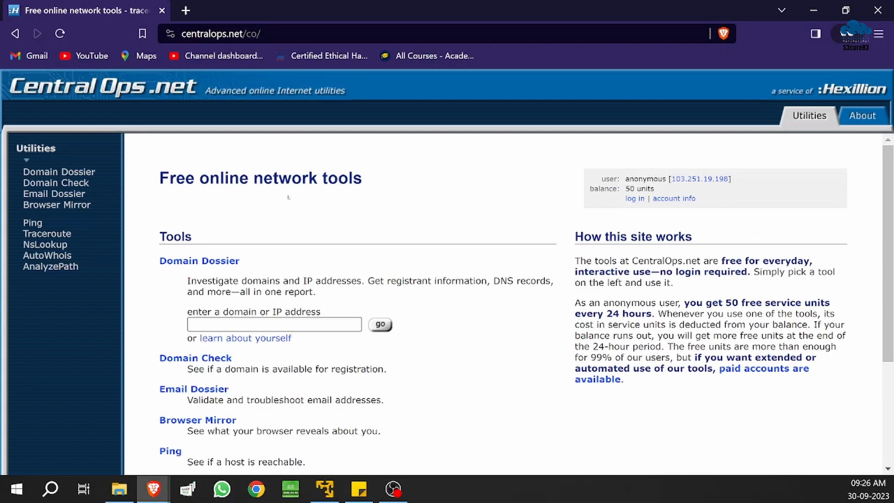
mouse_move(223, 189)
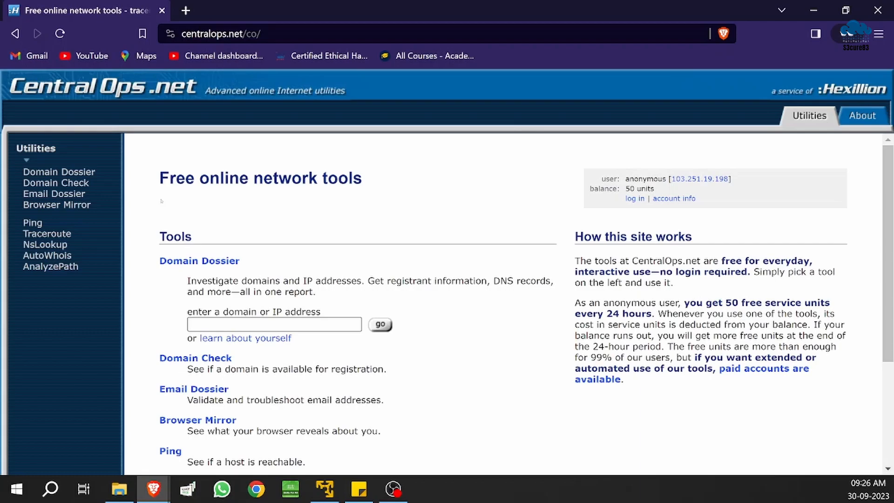
left_click(274, 324)
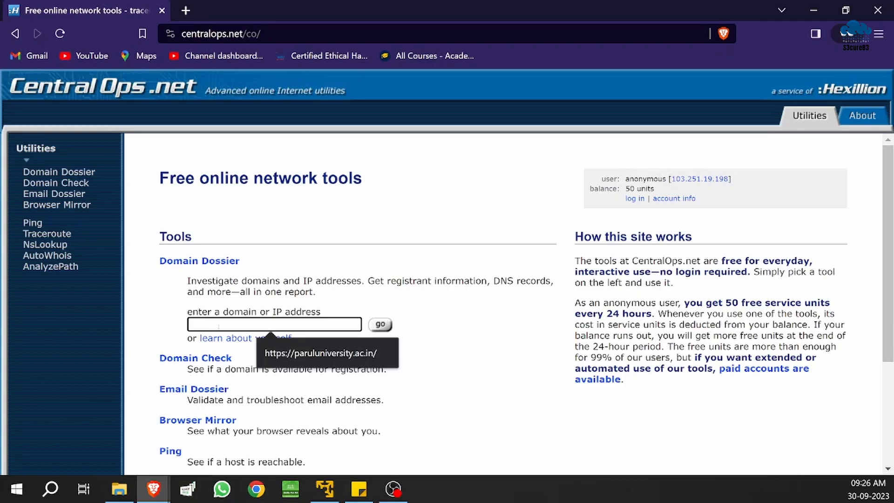
type("www.")
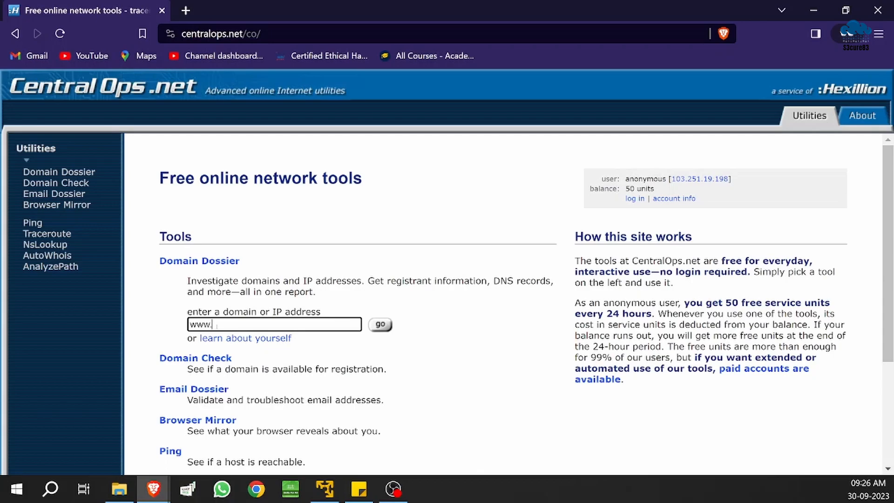
type("google.co")
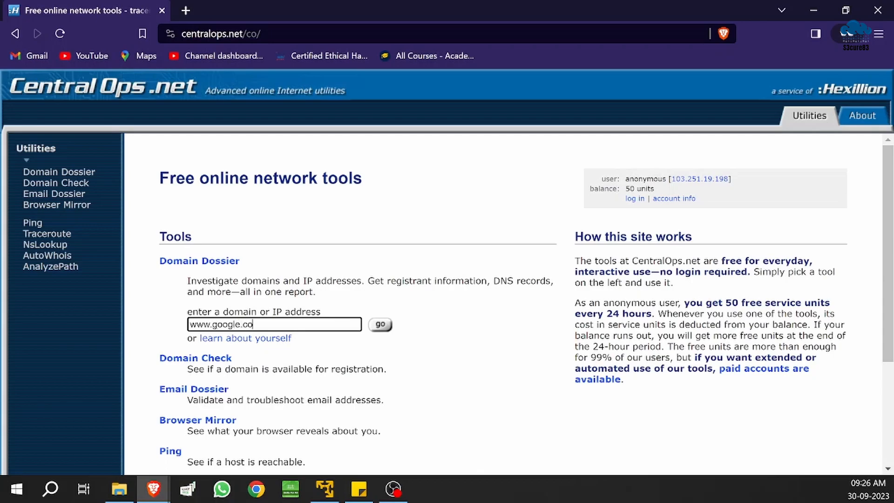
type("m")
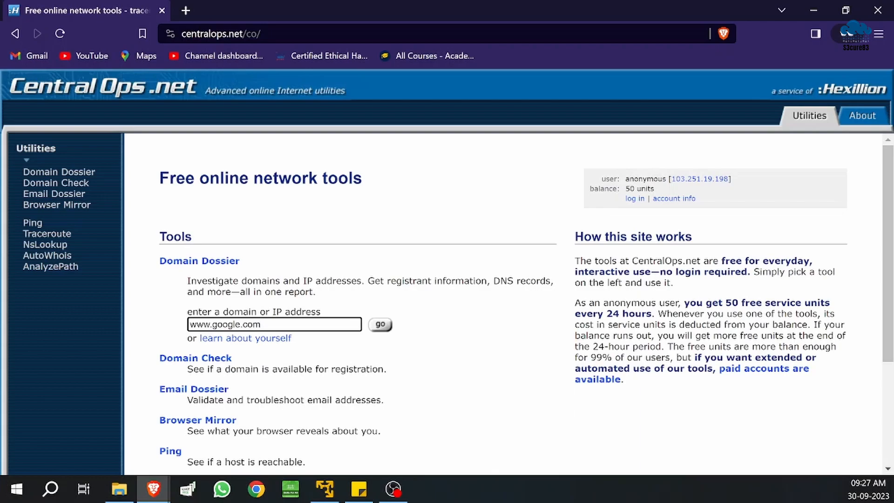
left_click(274, 324)
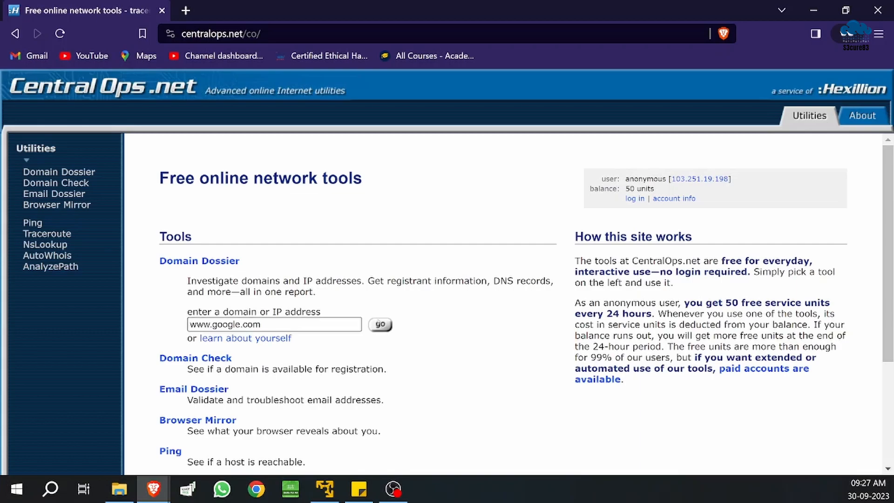
left_click(380, 324)
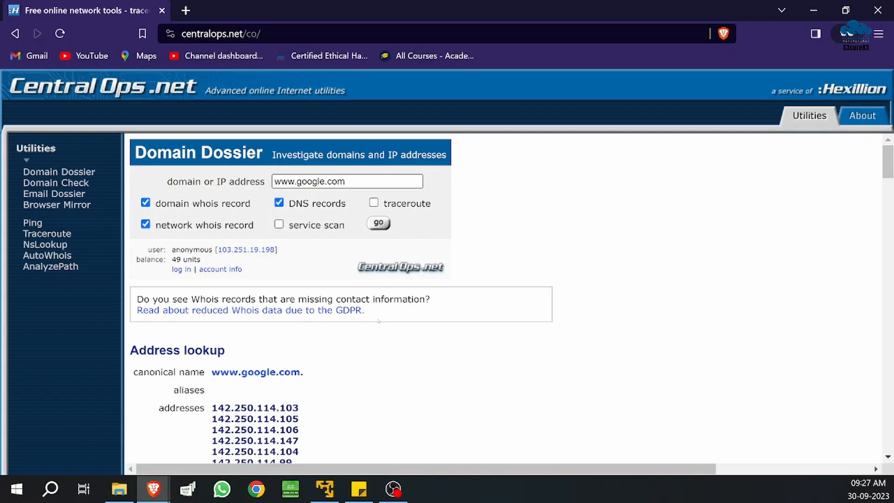
scroll("down", 3)
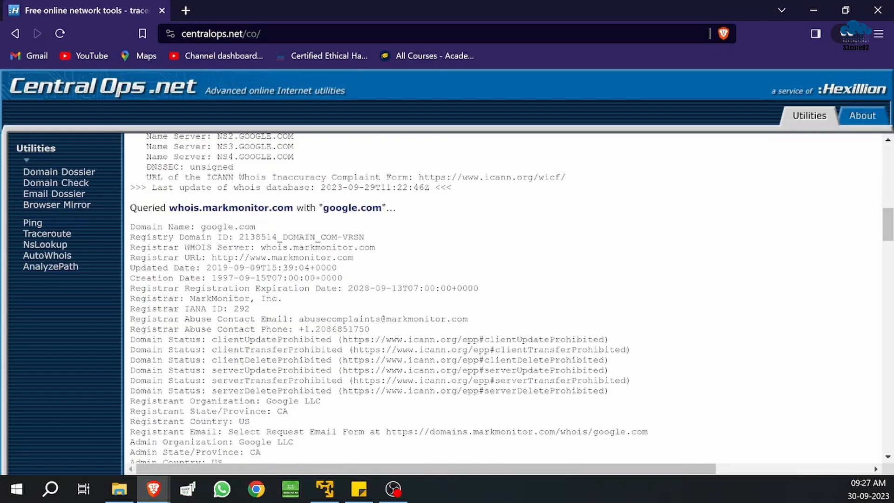
scroll("down", 3)
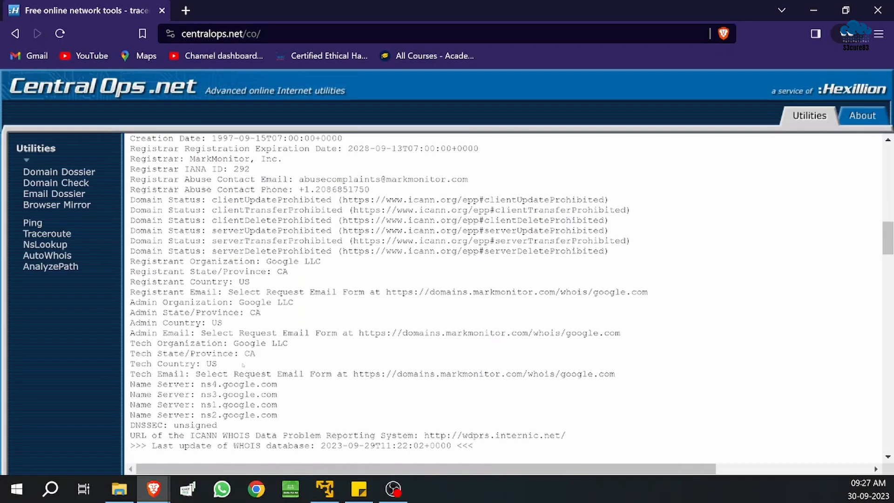
scroll("down", 3)
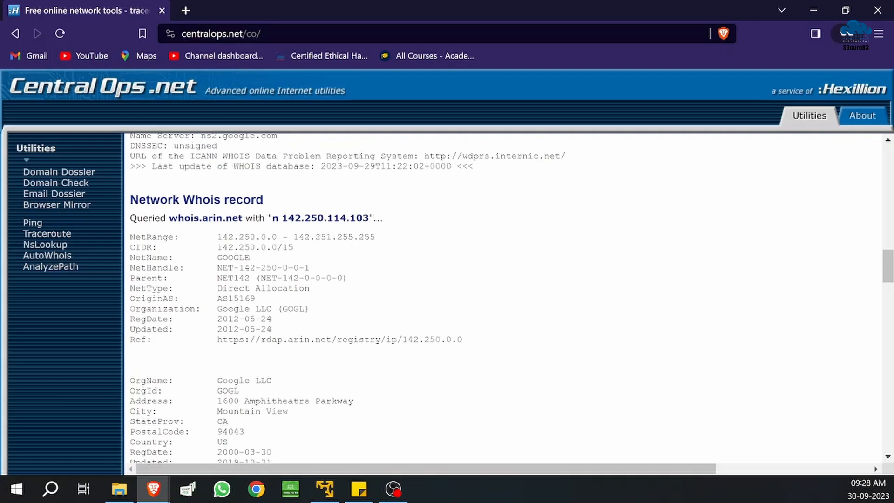
scroll("down", 3)
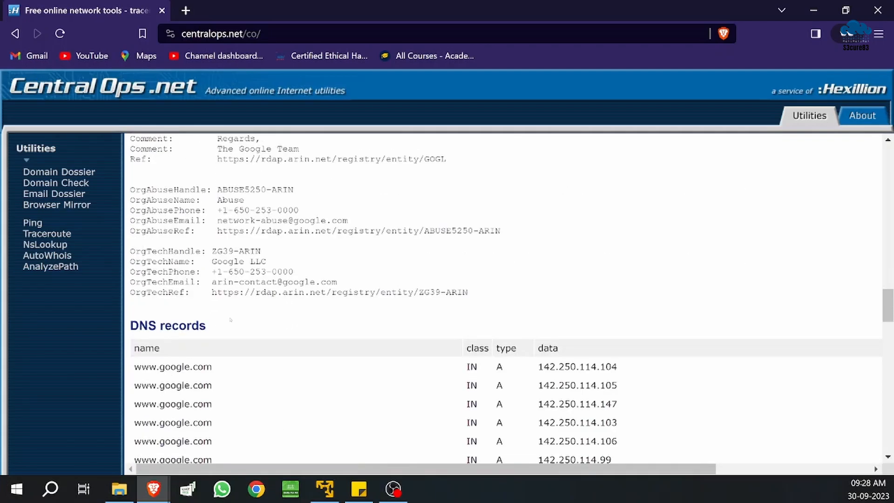
scroll("down", 3)
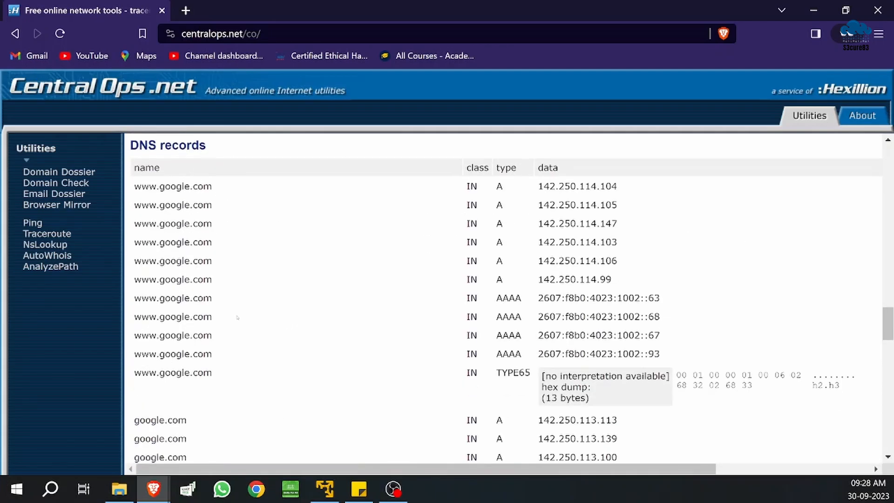
scroll("down", 3)
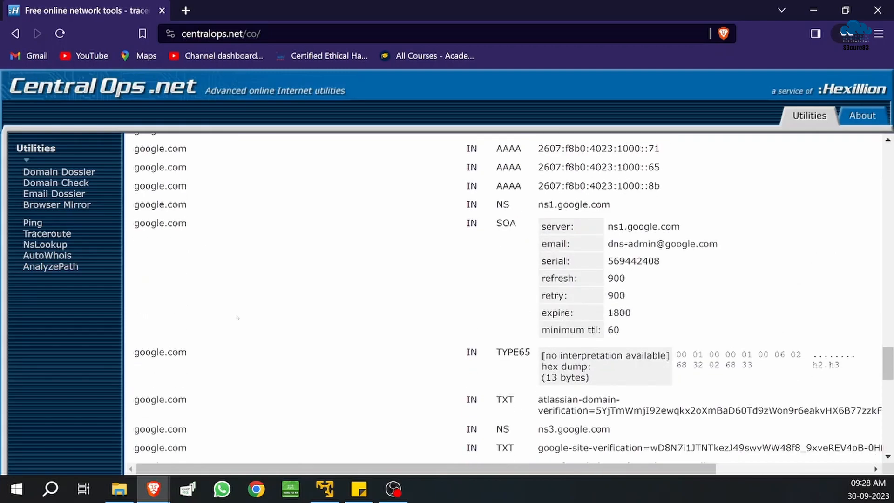
scroll("down", 3)
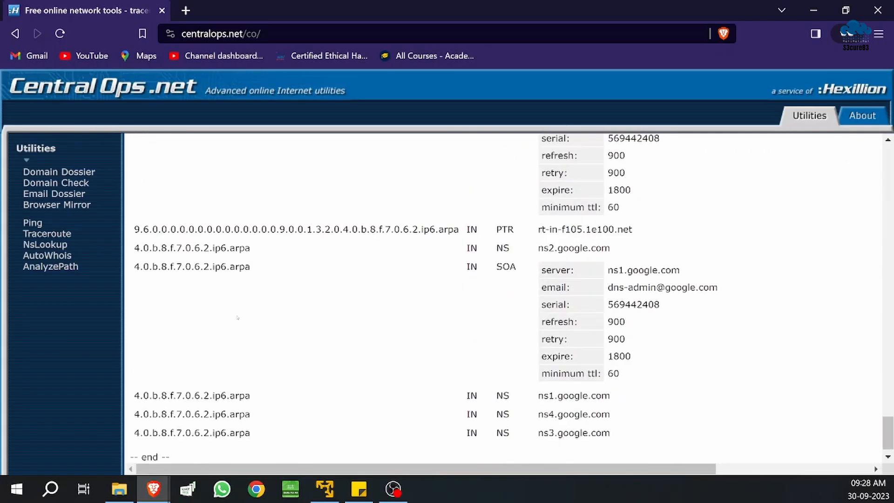
scroll("down", 3)
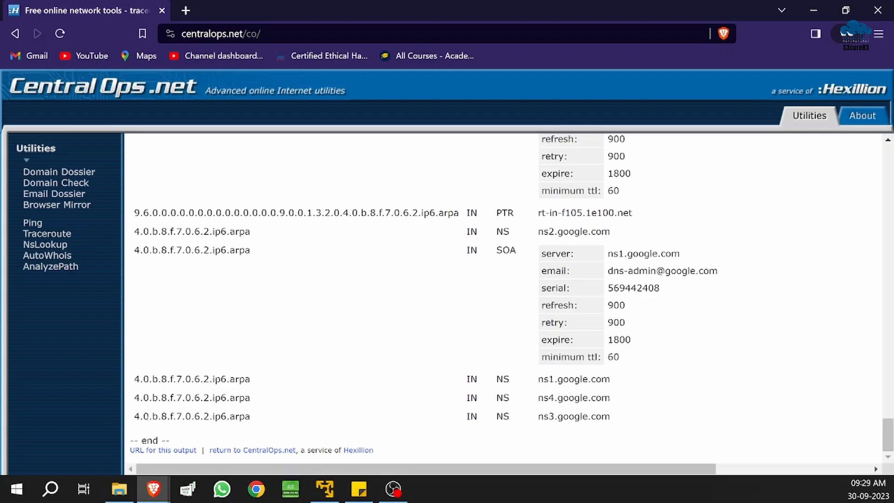
scroll("up", 3)
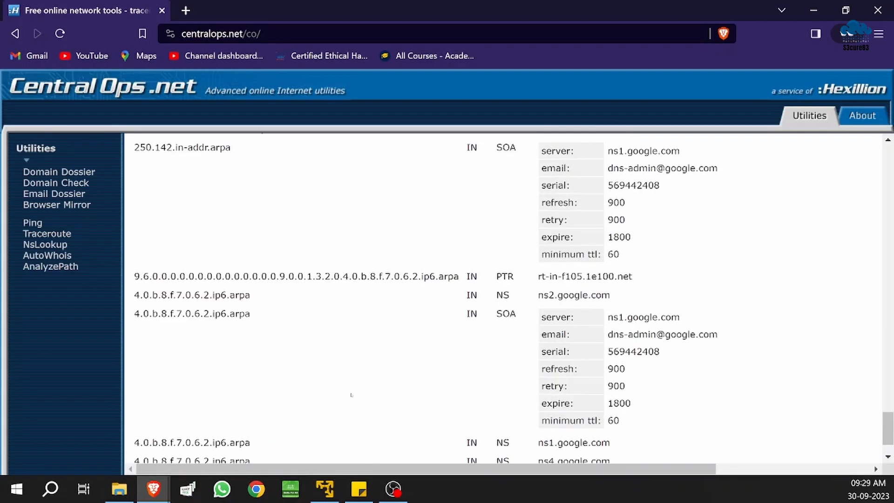
scroll("down", 3)
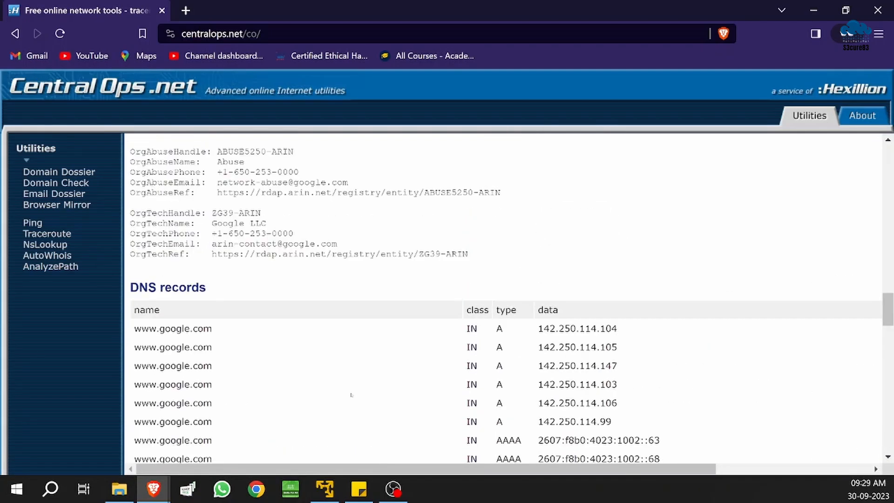